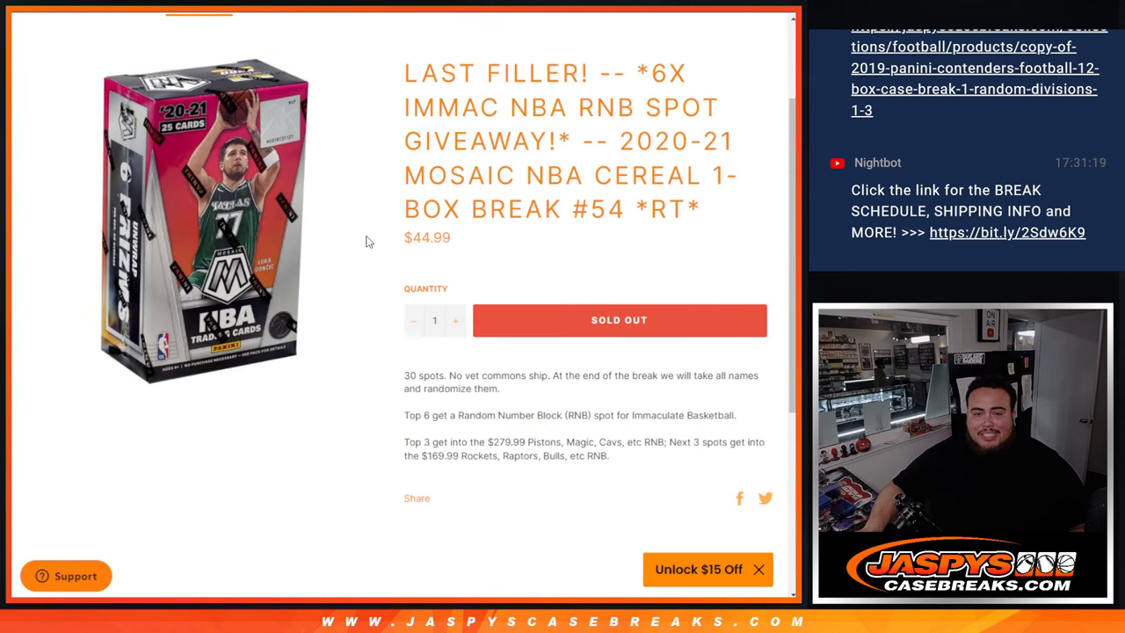
{"action": "mouse_move", "coordinate": [446, 436]}
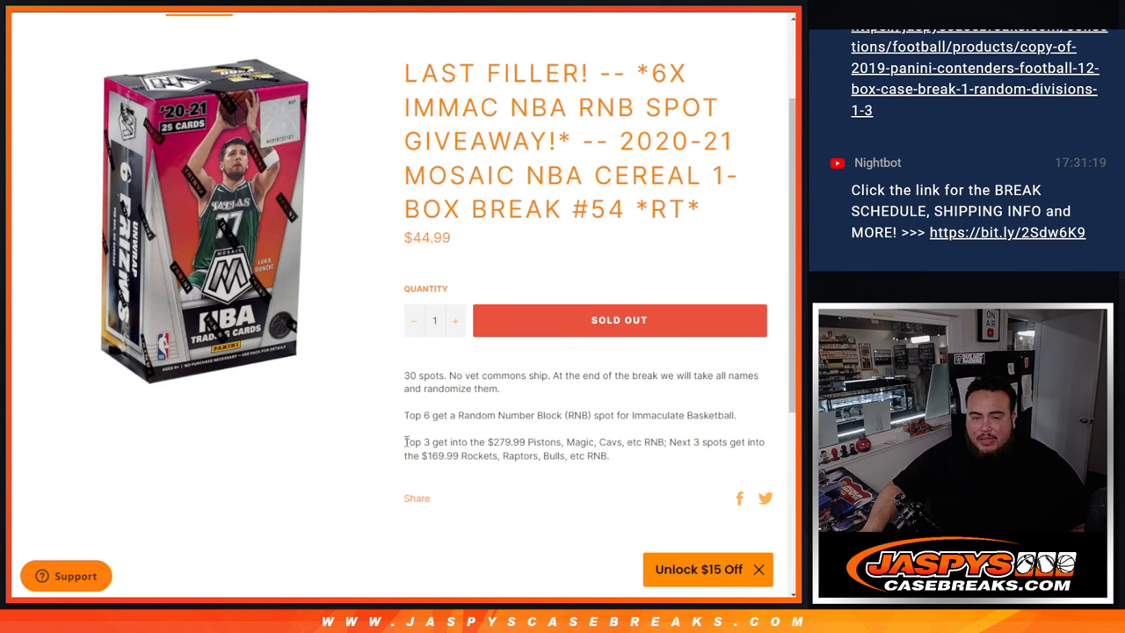
Step: Rename the first sheet of the break file to TEAM SHEET
{"action": "left_click_drag", "start_coordinate": [405, 443], "coordinate": [672, 443]}
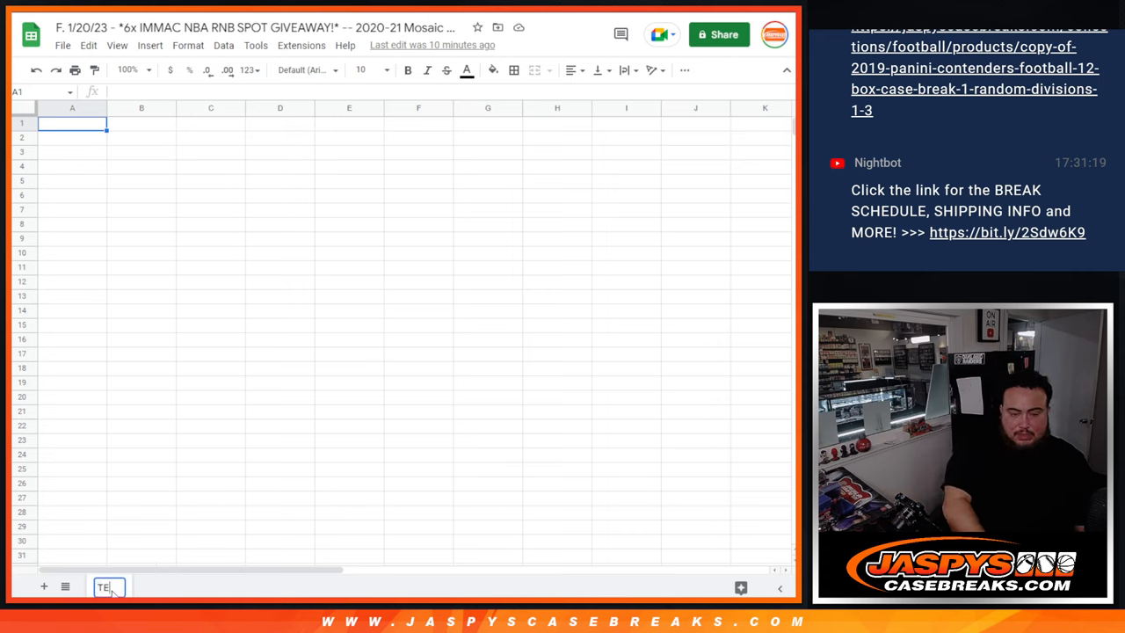
{"action": "type", "text": "AM SHE"}
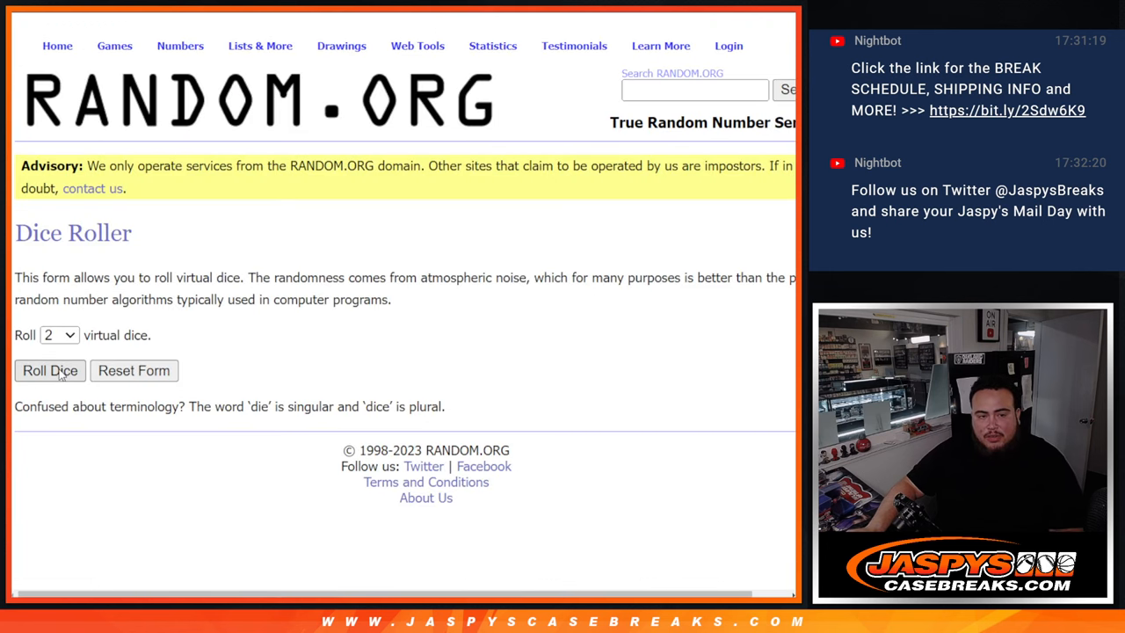
Step: Roll two dice for the shuffle count, then reshuffle the pasted 30 NBA teams in the List Randomizer
{"action": "left_click", "coordinate": [50, 369]}
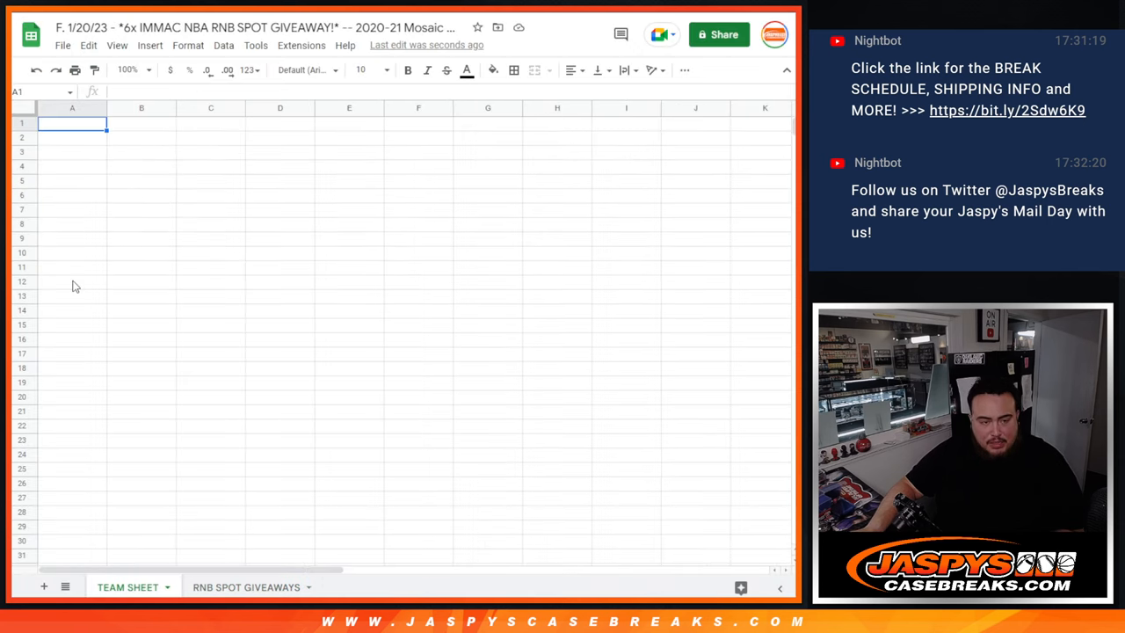
{"action": "key", "text": "ctrl+v"}
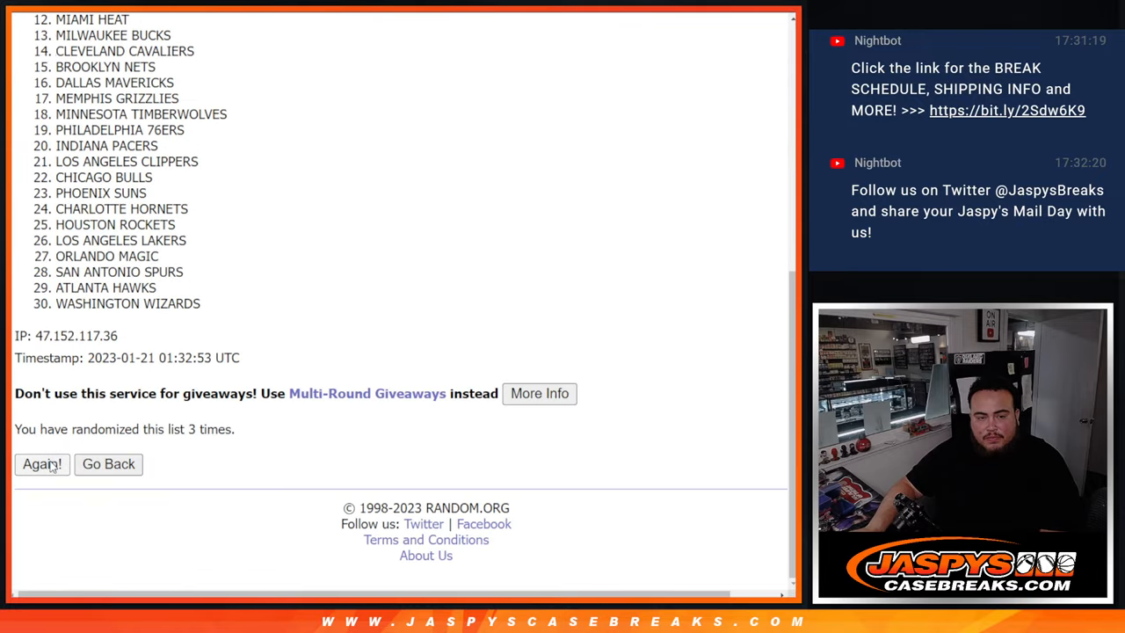
{"action": "left_click", "coordinate": [43, 464]}
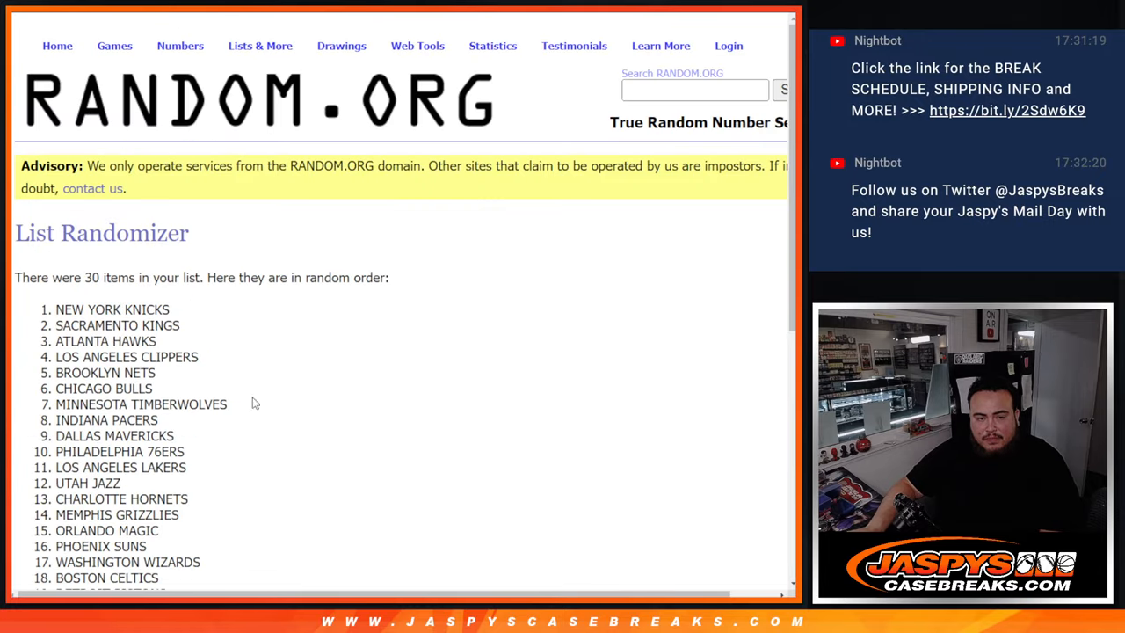
{"action": "scroll", "scroll_direction": "down", "scroll_amount": 3}
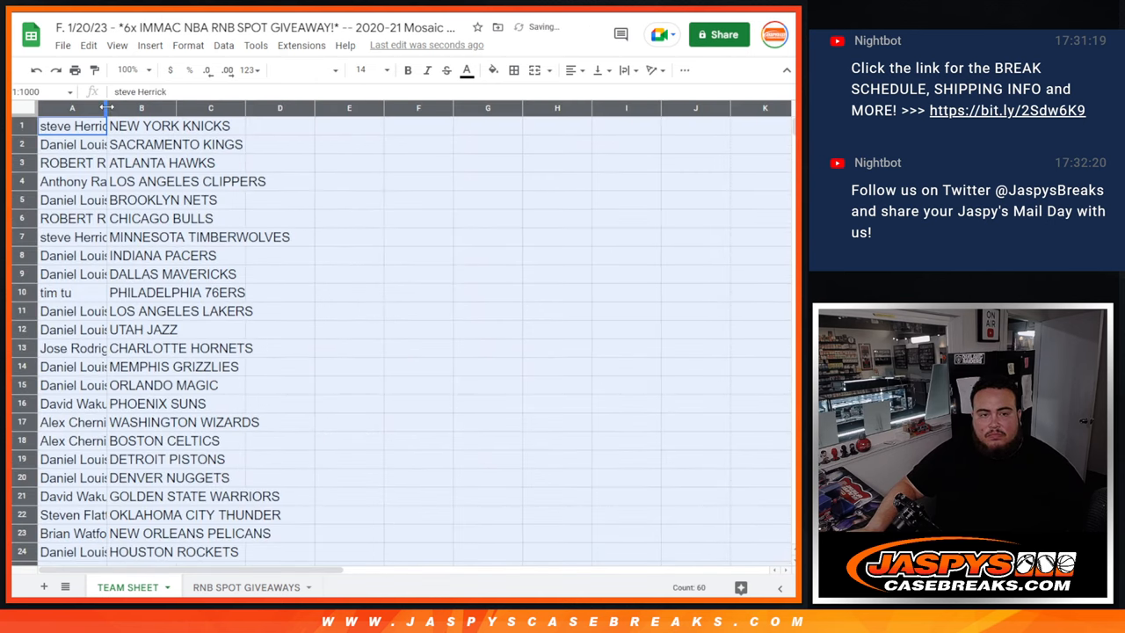
Step: Widen column A for the names, sort the sheet A to Z by team, and apply all borders
{"action": "left_click_drag", "start_coordinate": [107, 107], "coordinate": [151, 107]}
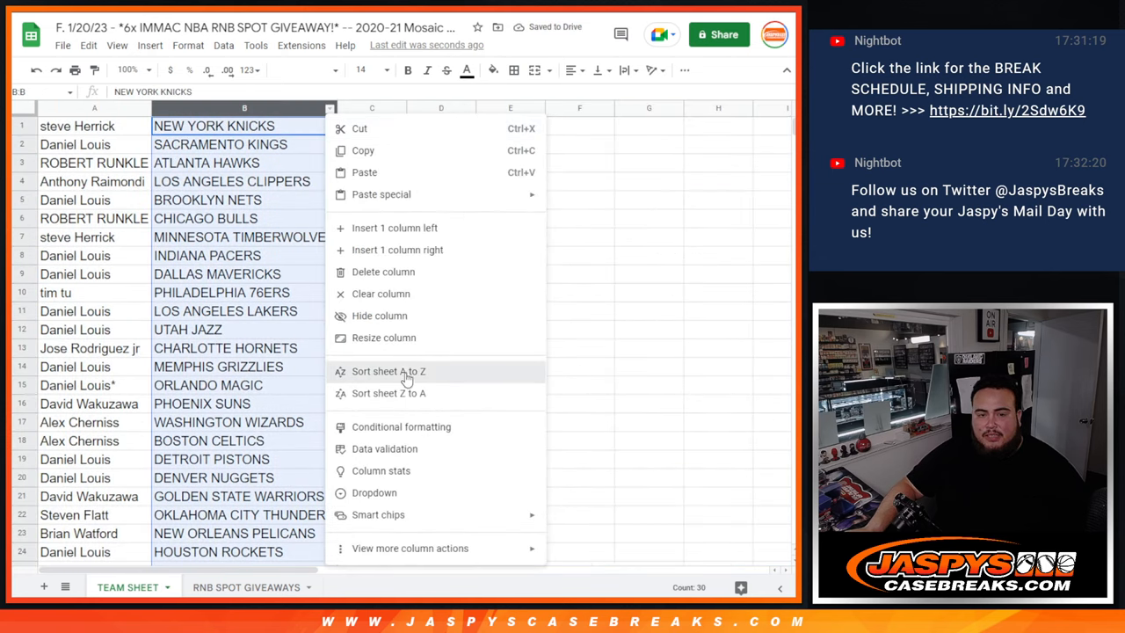
{"action": "left_click", "coordinate": [389, 371]}
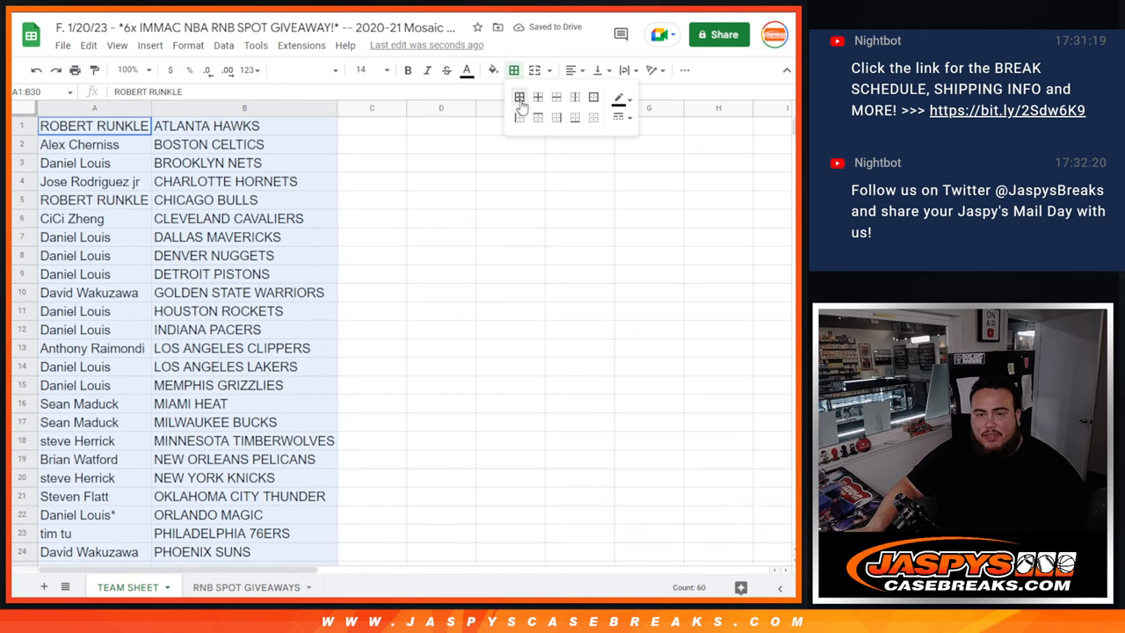
{"action": "left_click", "coordinate": [521, 97]}
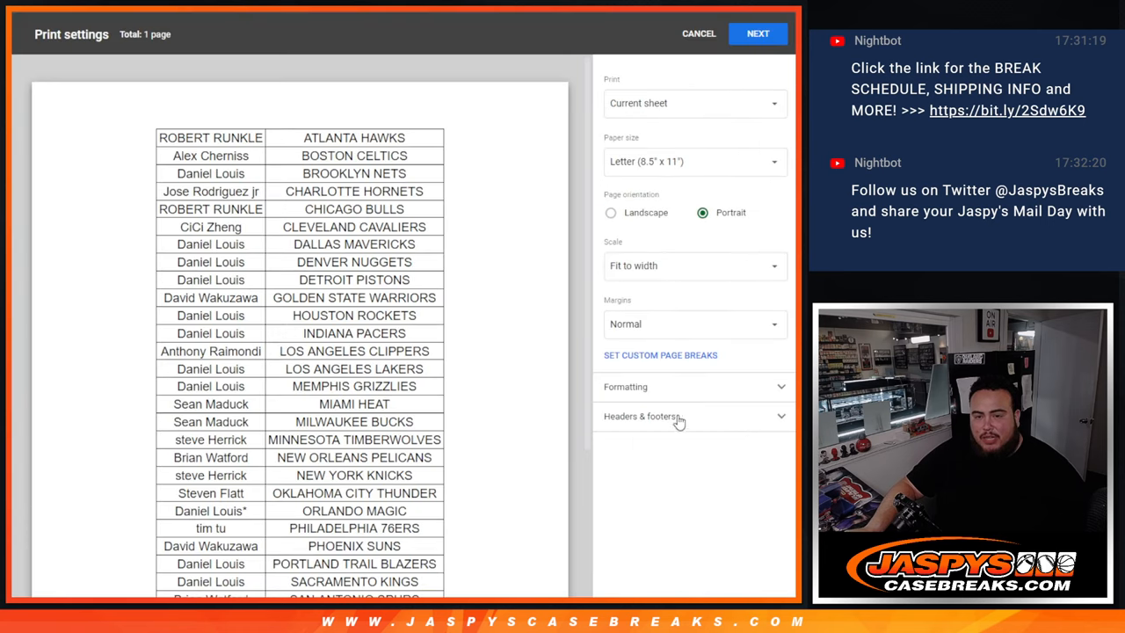
Step: Print the sorted team sheet with headers and footers enabled
{"action": "left_click", "coordinate": [755, 34]}
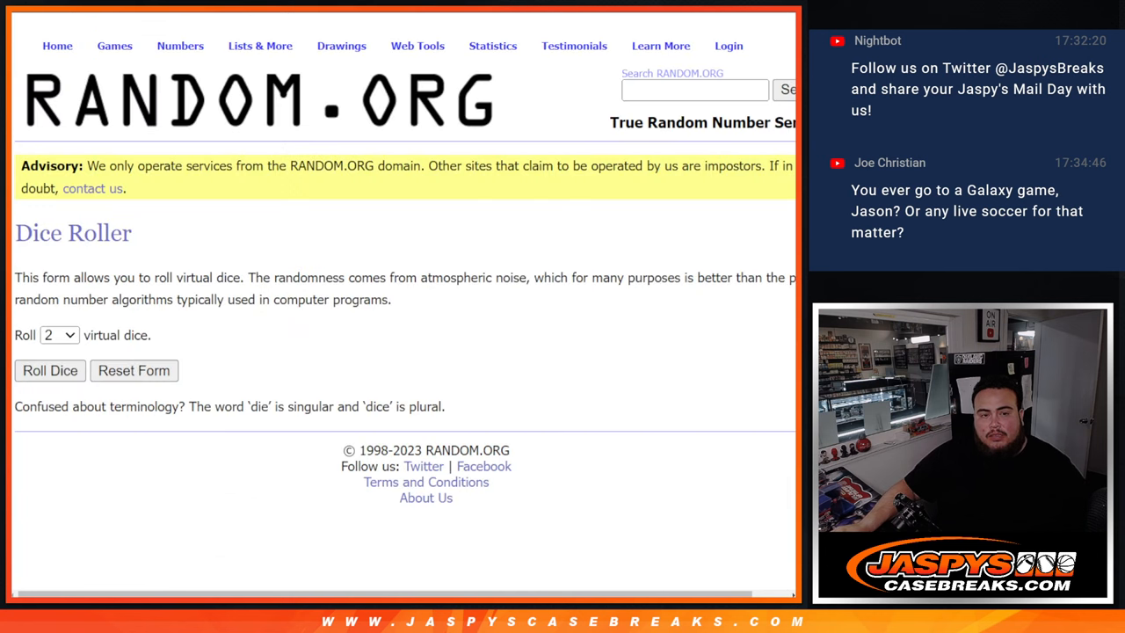
Step: Roll dice for the shuffle count and randomize the 30 participant names to set the giveaway order
{"action": "left_click", "coordinate": [49, 369]}
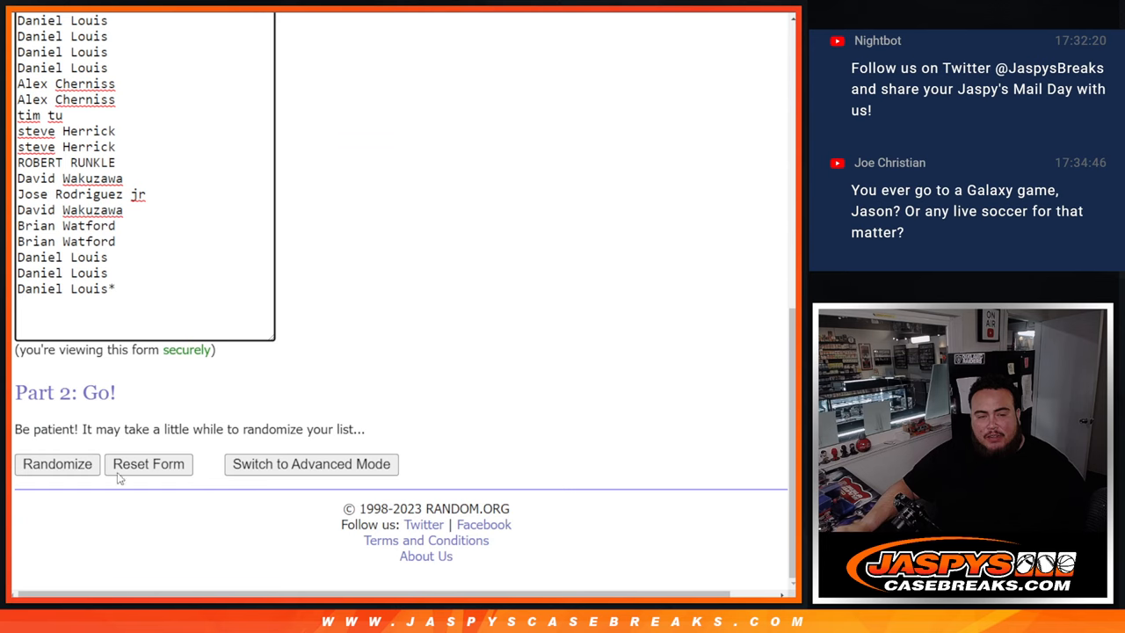
{"action": "left_click", "coordinate": [56, 464]}
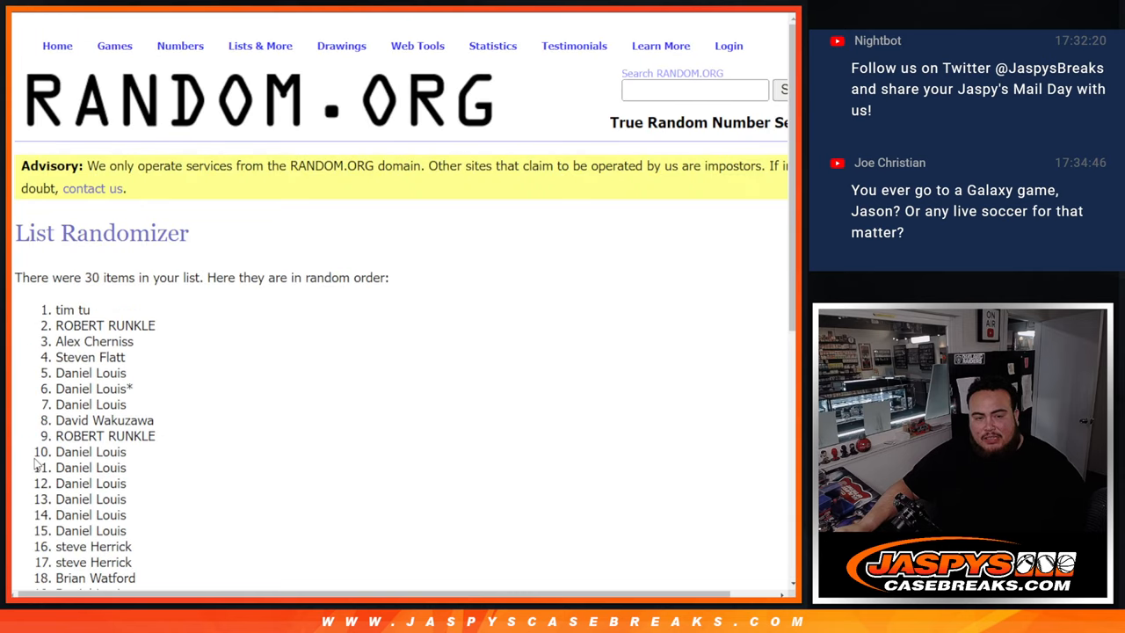
{"action": "scroll", "scroll_direction": "down", "scroll_amount": 3}
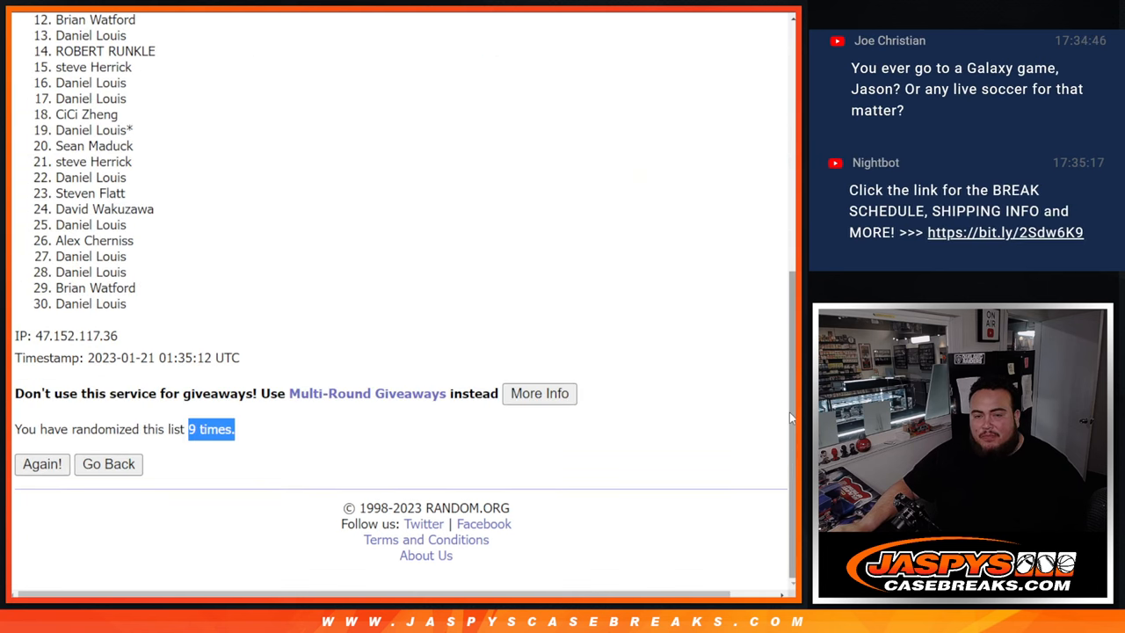
{"action": "scroll", "scroll_direction": "up", "scroll_amount": 3}
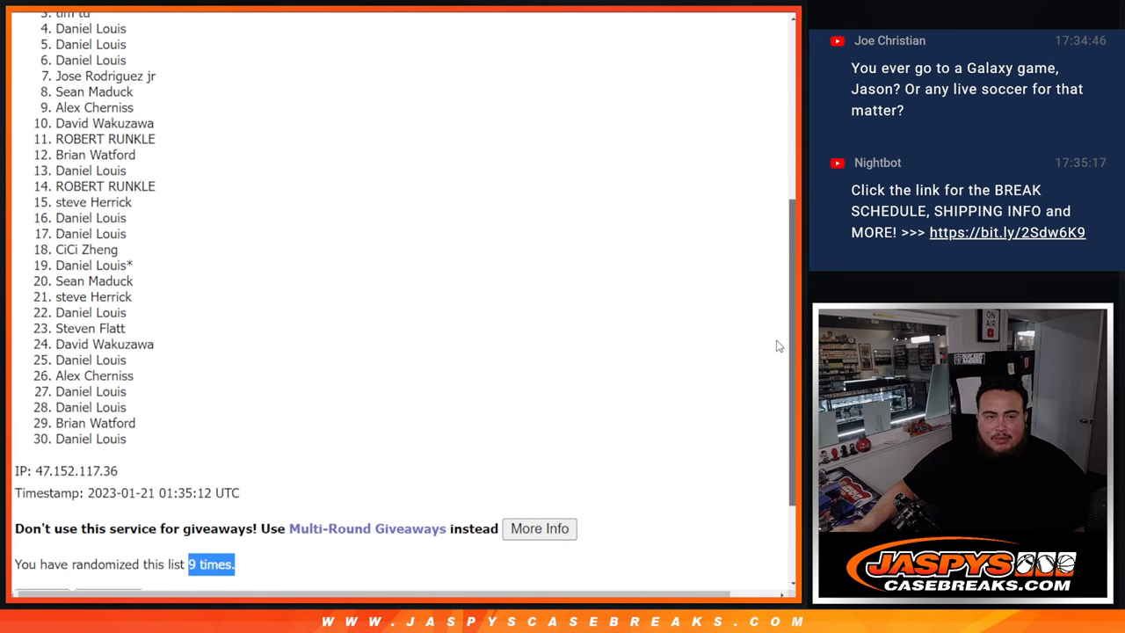
{"action": "scroll", "scroll_direction": "up", "scroll_amount": 3}
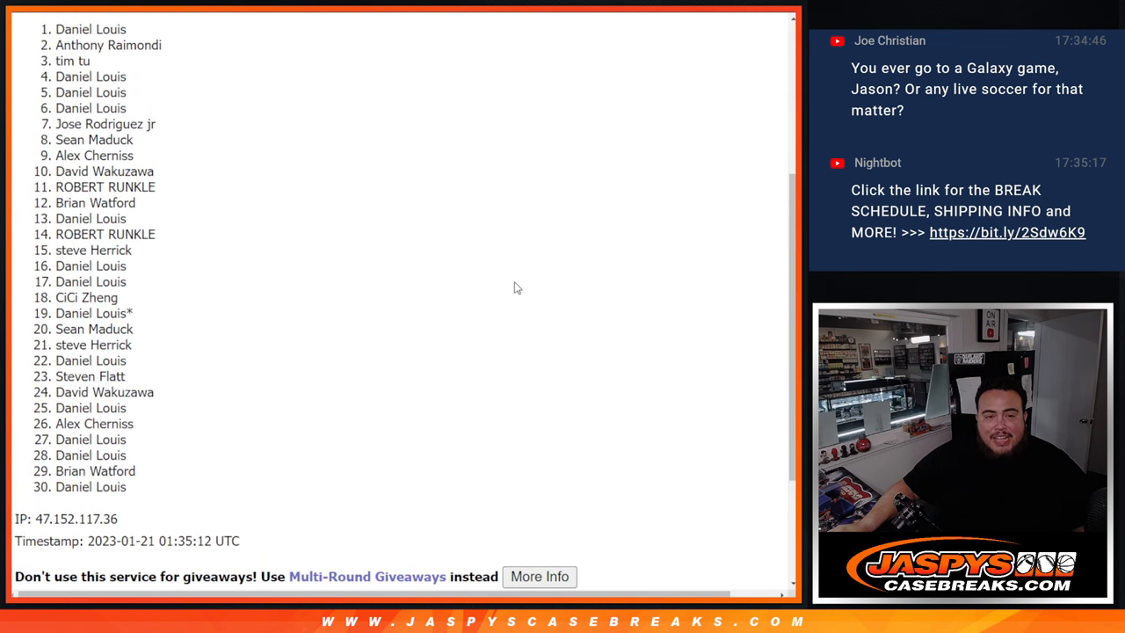
{"action": "scroll", "scroll_direction": "up", "scroll_amount": 3}
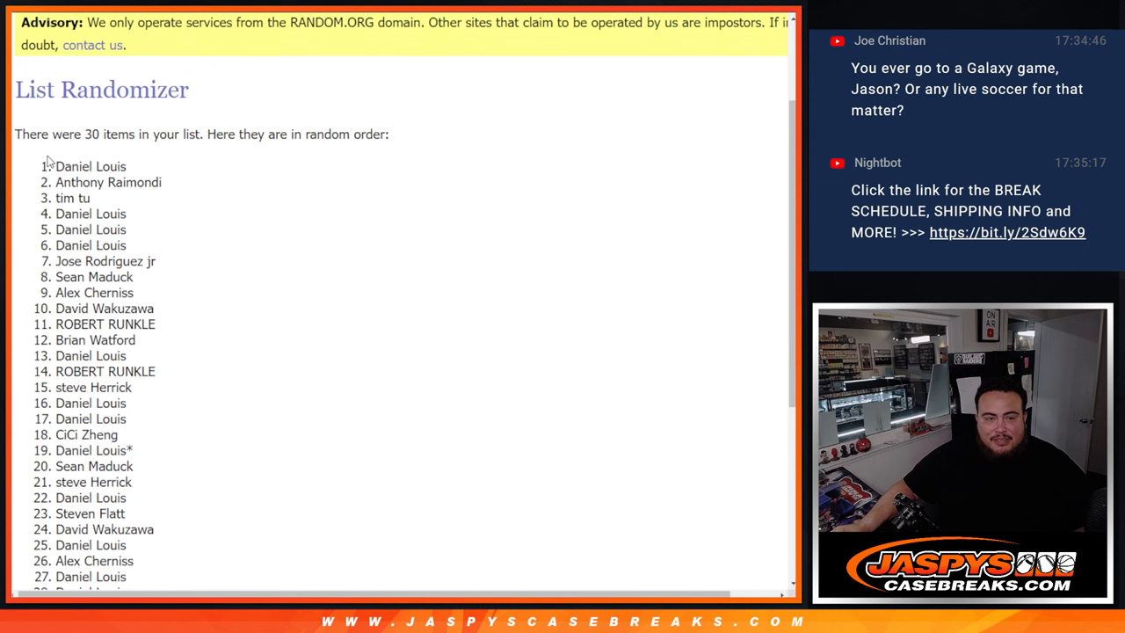
{"action": "scroll", "scroll_direction": "down", "scroll_amount": 3}
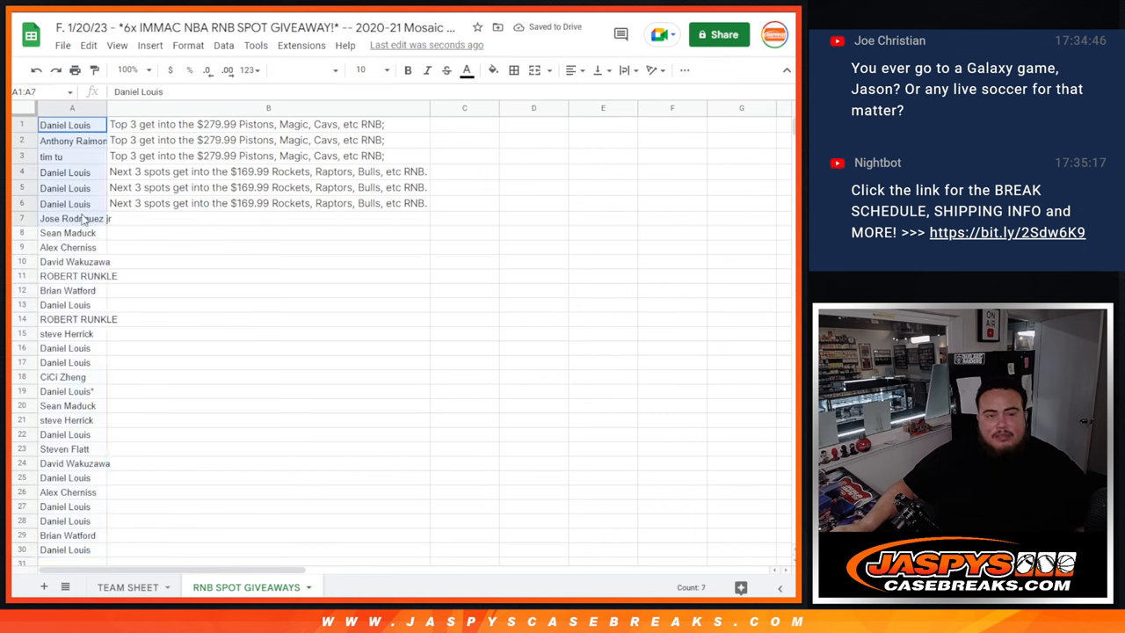
Step: Set the top six names in A1:A6 and their spot rules in B1:B6 to font size 18
{"action": "left_click", "coordinate": [362, 70]}
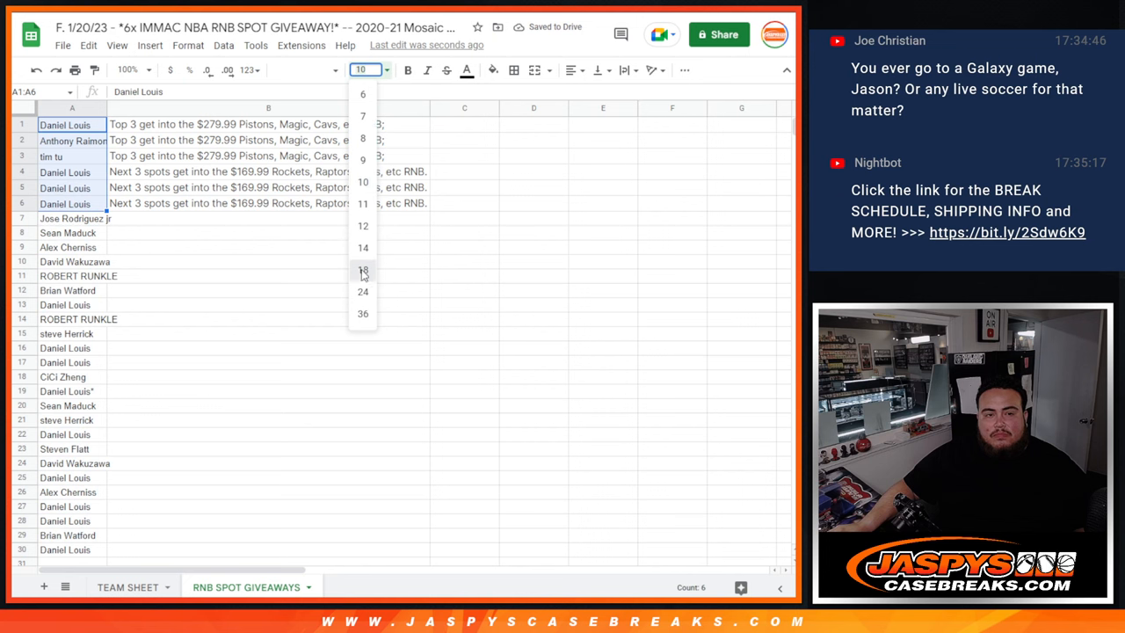
{"action": "left_click", "coordinate": [362, 270]}
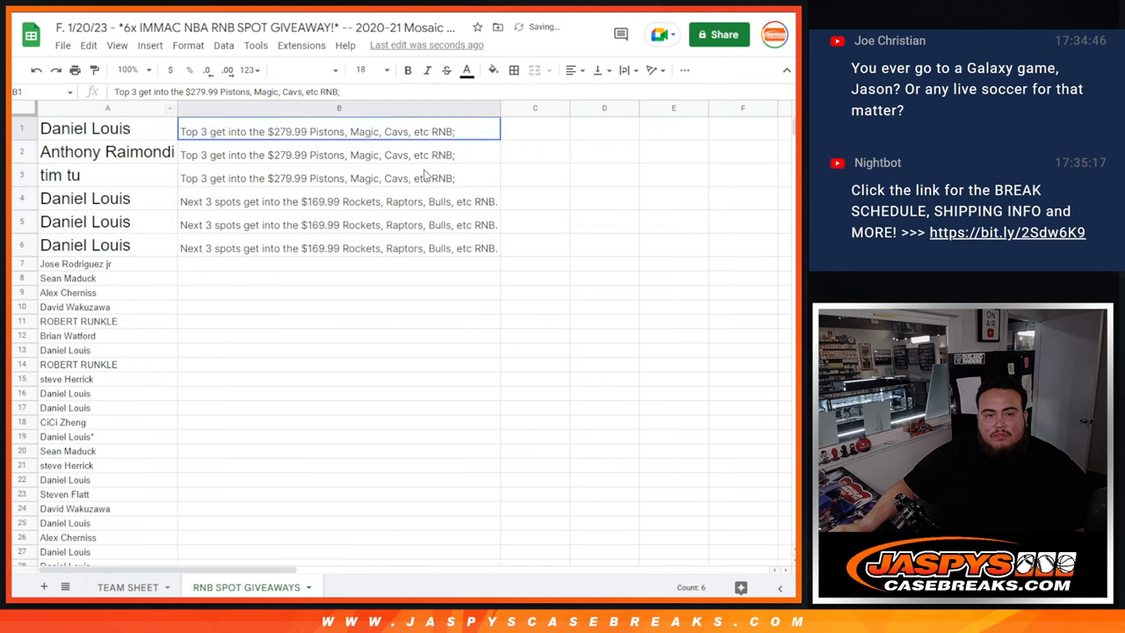
{"action": "left_click", "coordinate": [361, 70]}
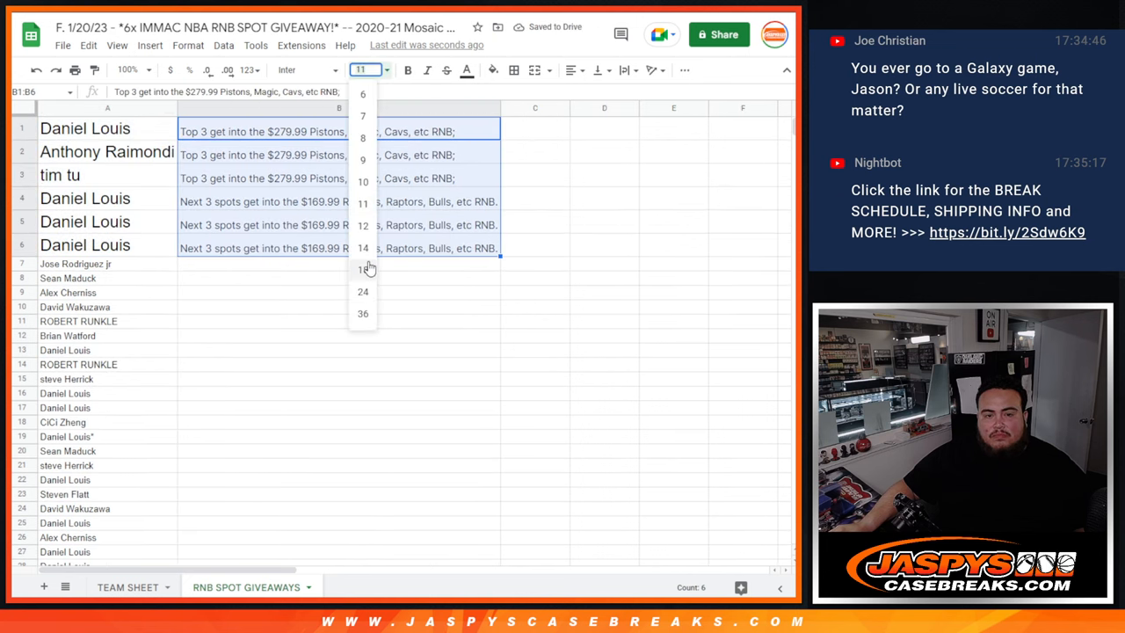
{"action": "left_click", "coordinate": [362, 269]}
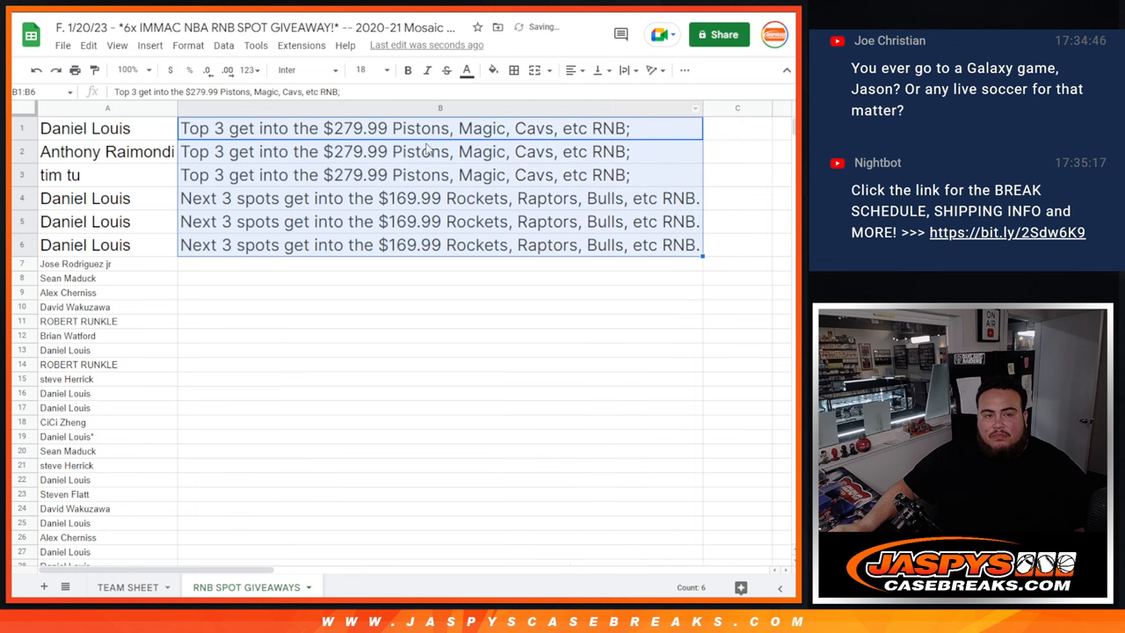
{"action": "left_click", "coordinate": [84, 127]}
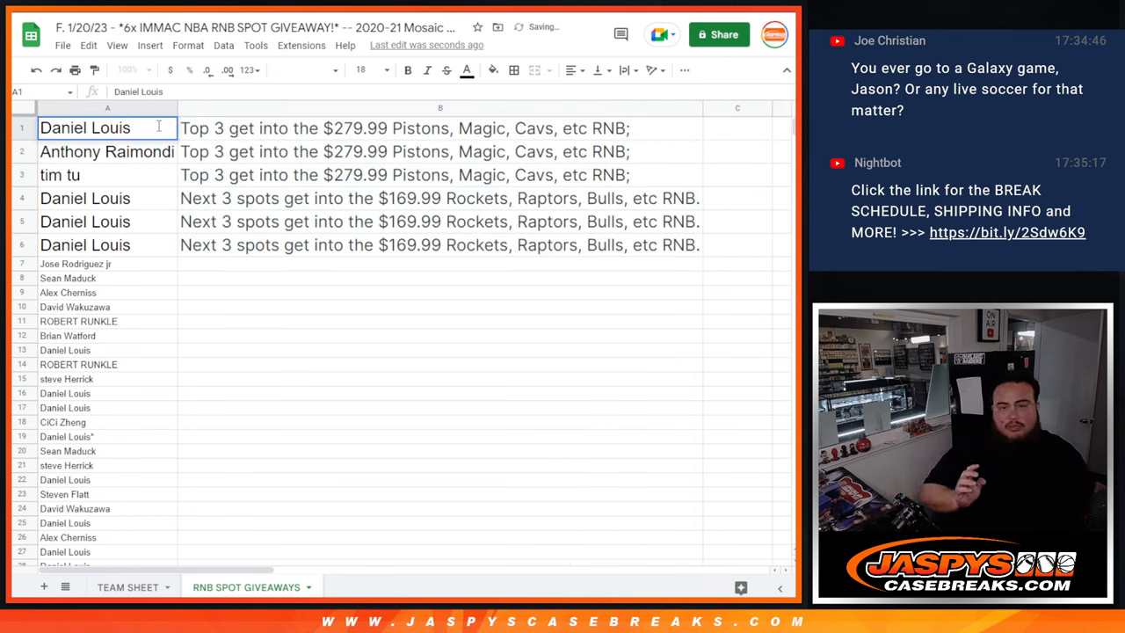
{"action": "type", "text": "^"}
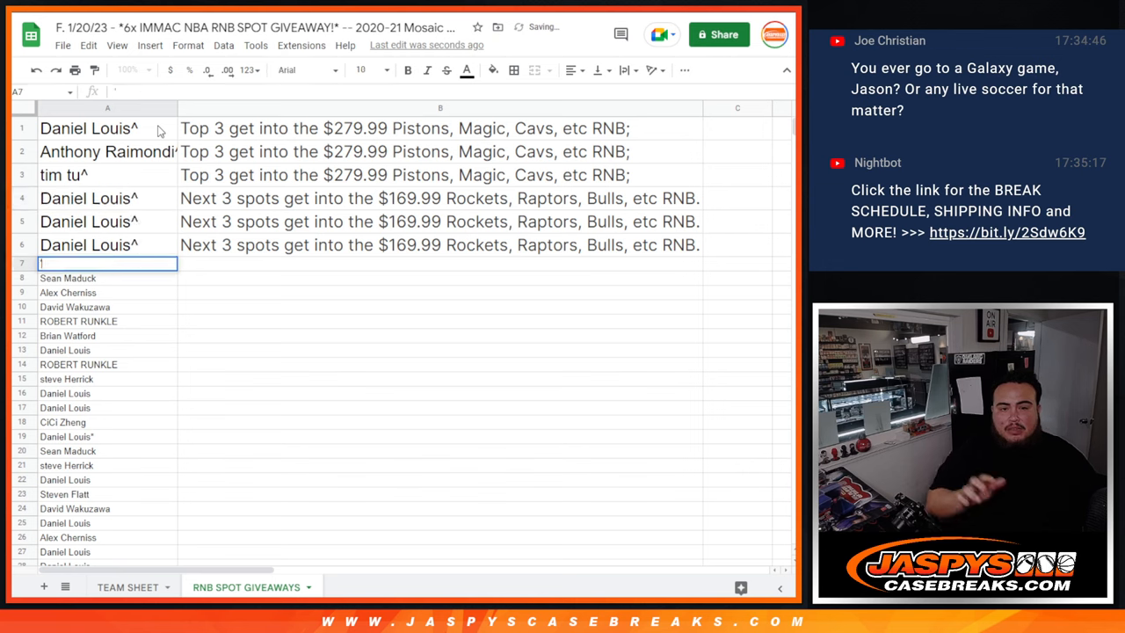
{"action": "type", "text": "Jose Rodriguez jr"}
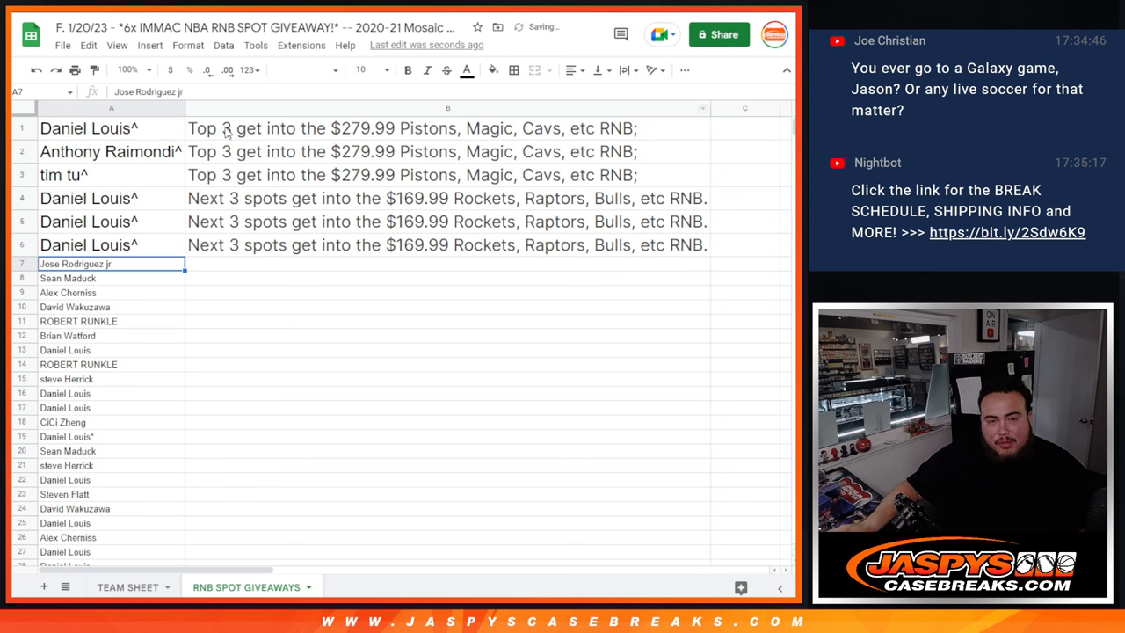
{"action": "mouse_move", "coordinate": [415, 181]}
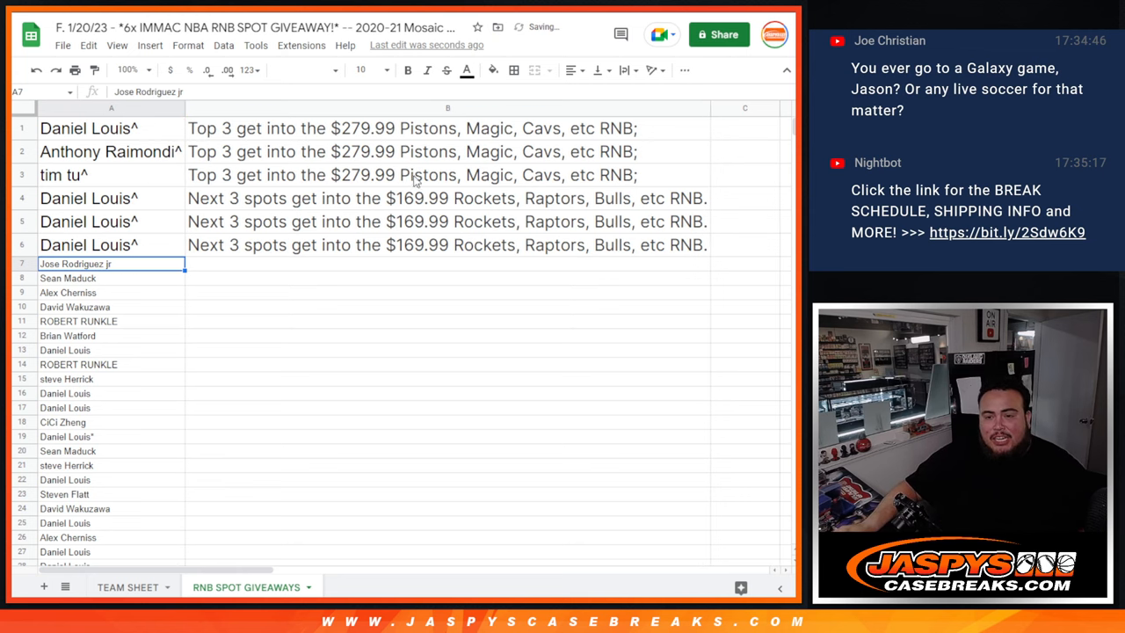